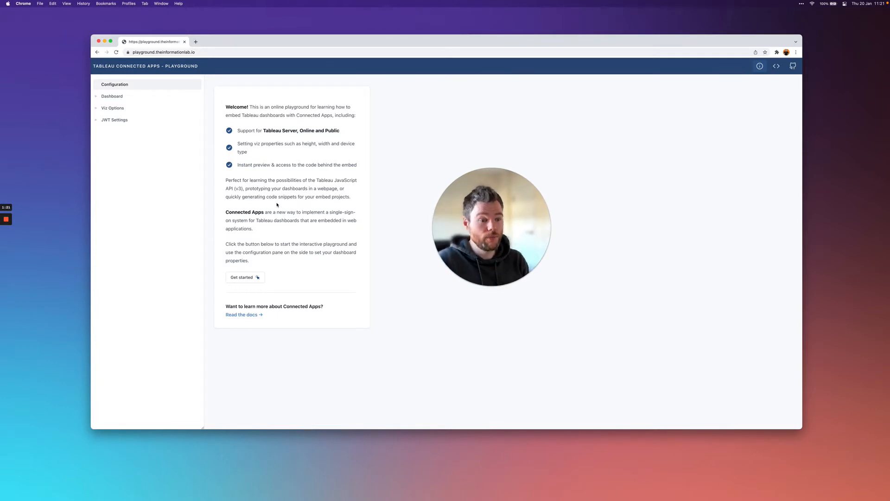
Start the interactive playground from the welcome card via 'Get started'
click(245, 277)
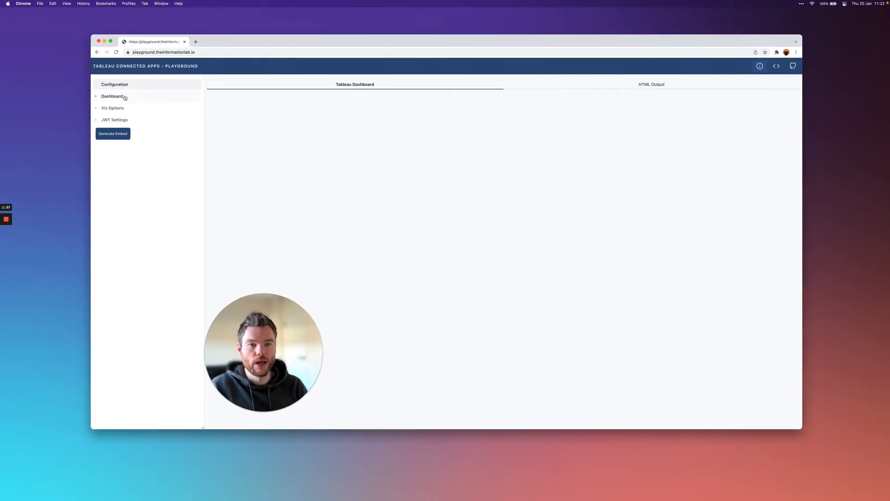
Enter the EmbeddedAnalytics/SalesOverviewDashboard URL and generate the embedded preview
click(112, 95)
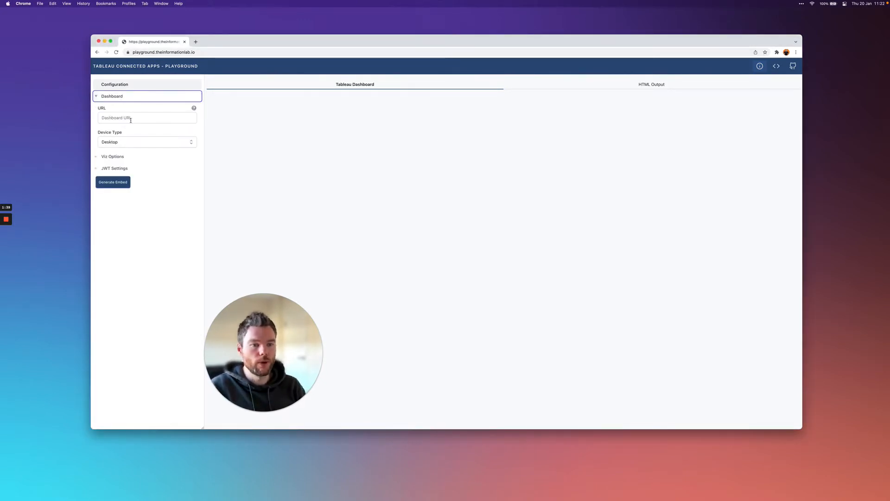
text(EmbeddedAnalytics/SalesOverviewDashboard)
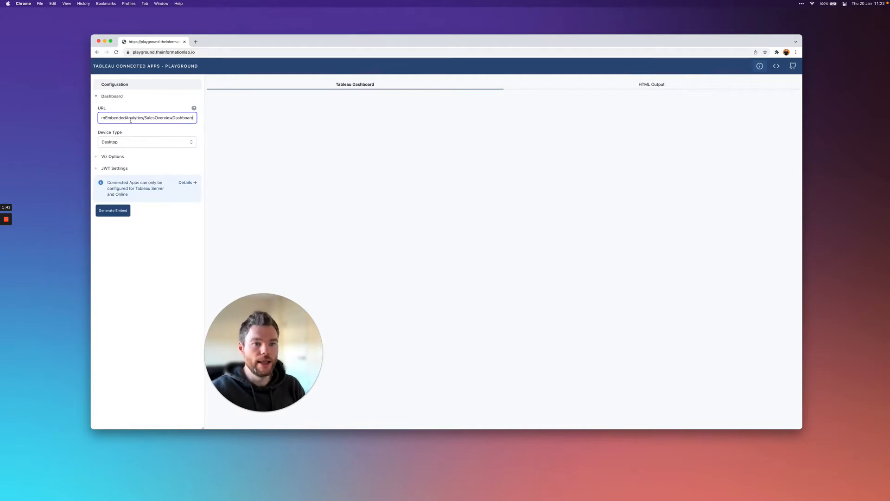
click(113, 210)
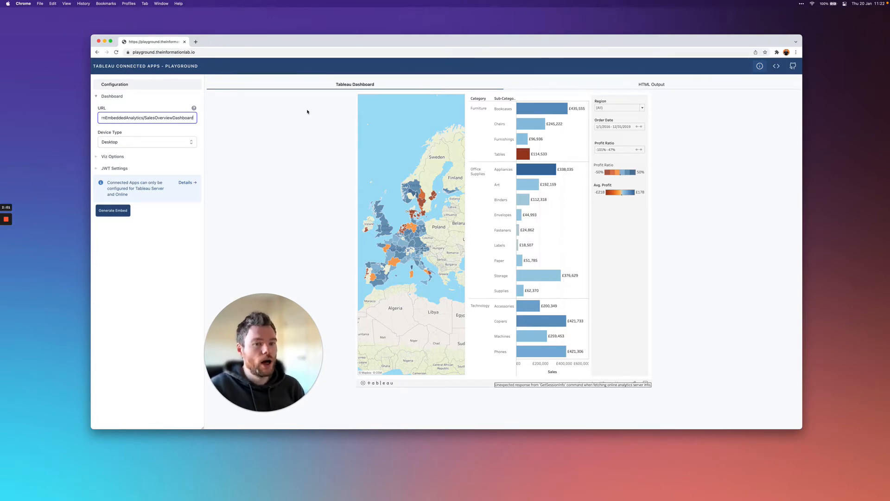
click(651, 85)
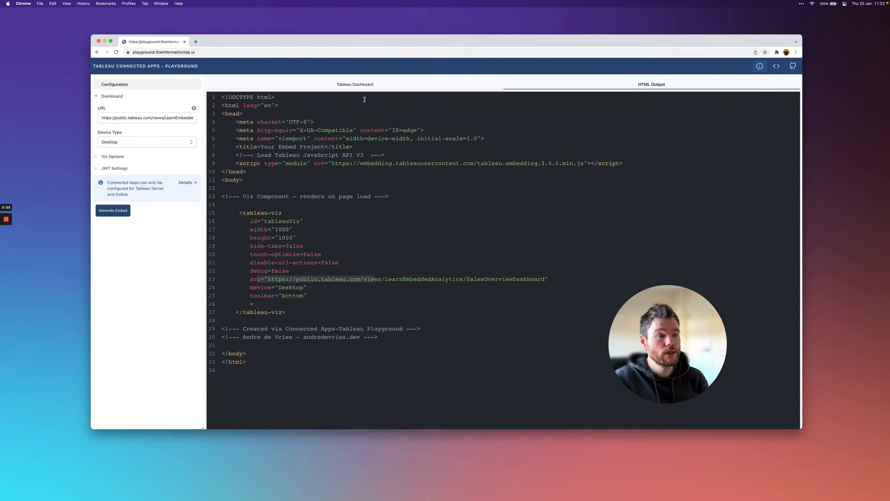
click(355, 85)
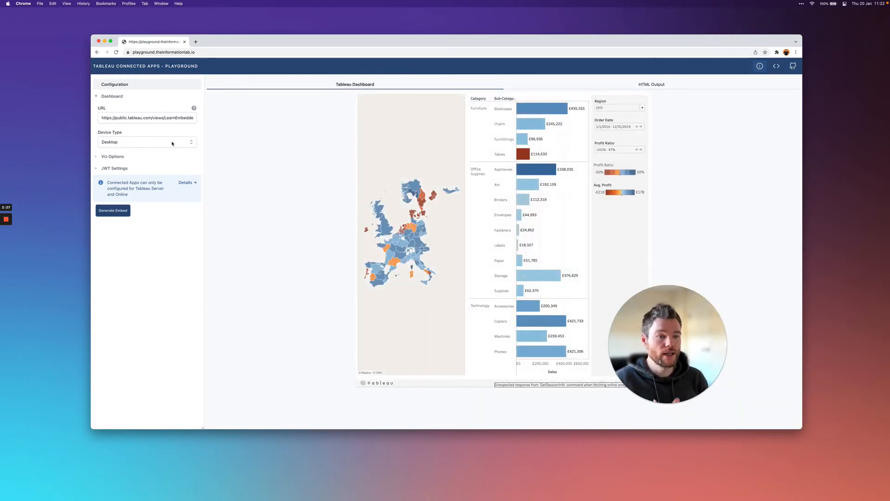
Set the embedded dashboard width to 1200 in Viz Options
click(113, 156)
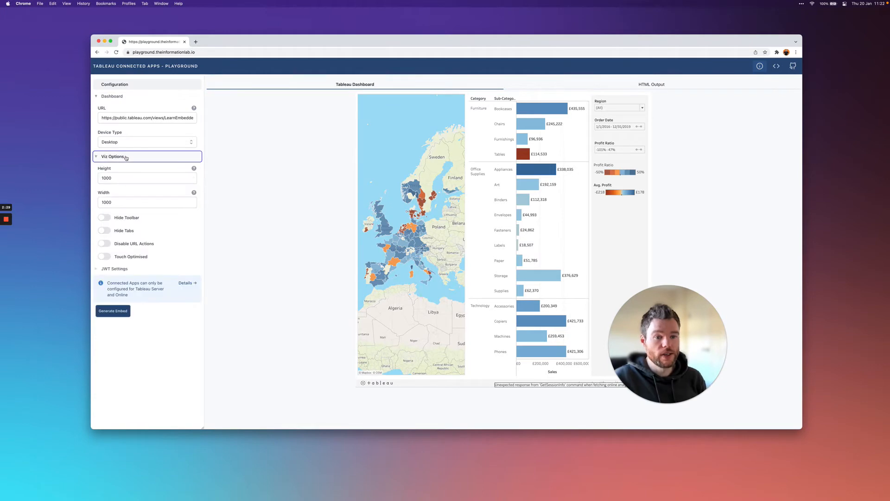
click(146, 202)
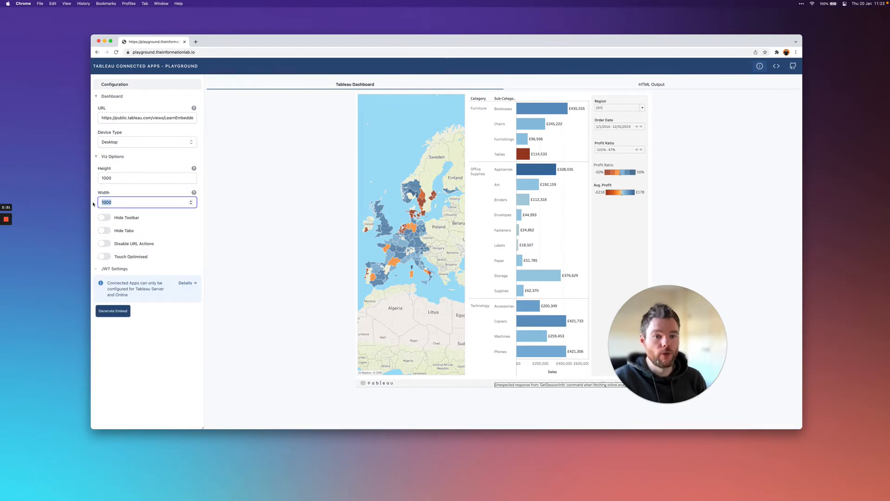
text(1200)
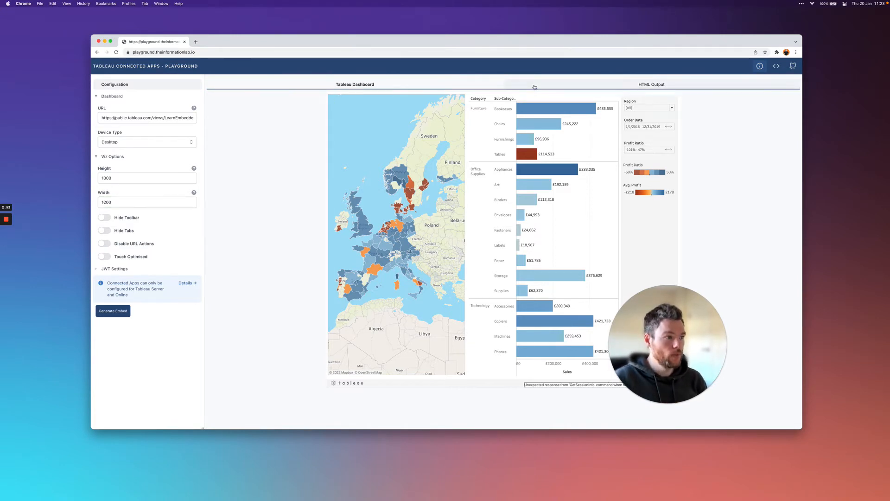
Set height to 1200 and check the 1200 width and height attributes in the HTML output
click(651, 85)
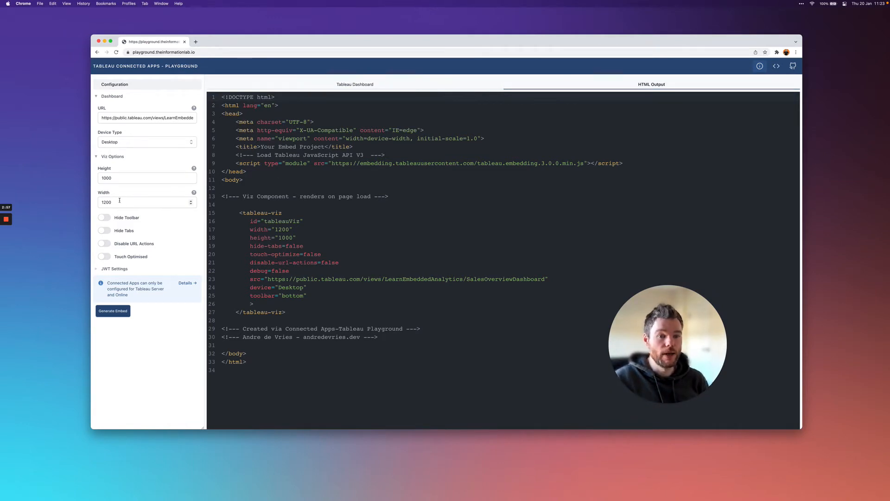
text(12)
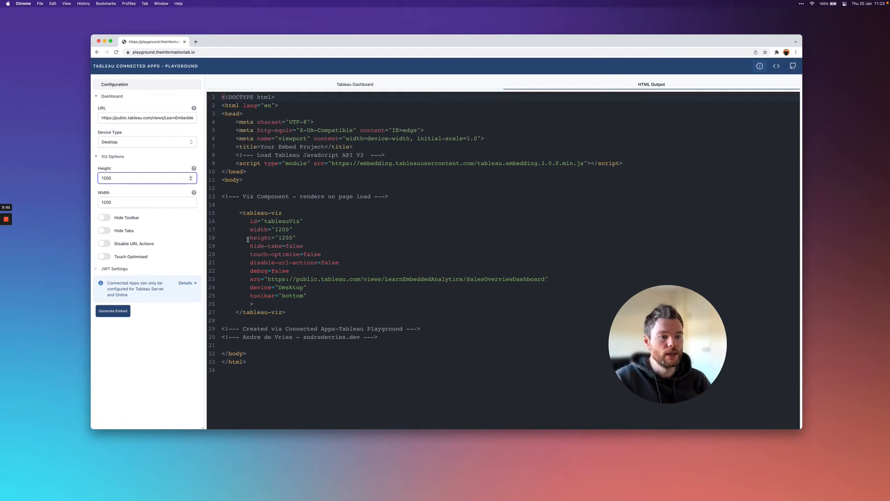
click(270, 229)
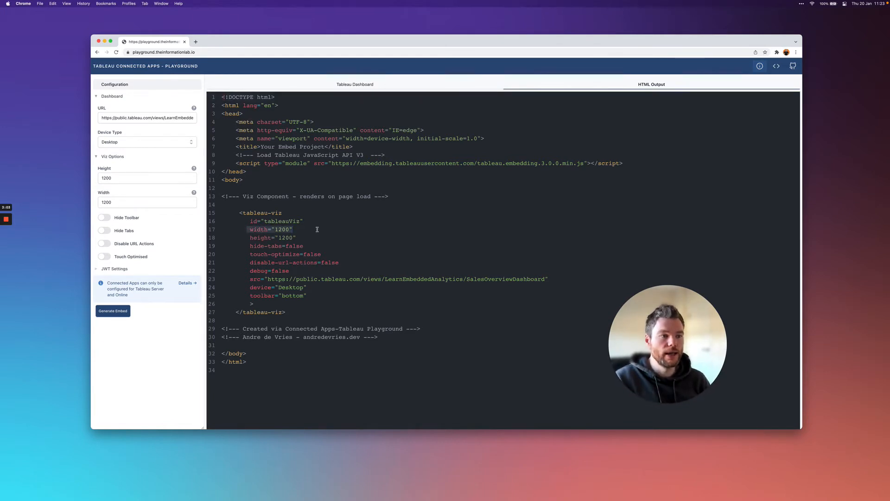
click(355, 84)
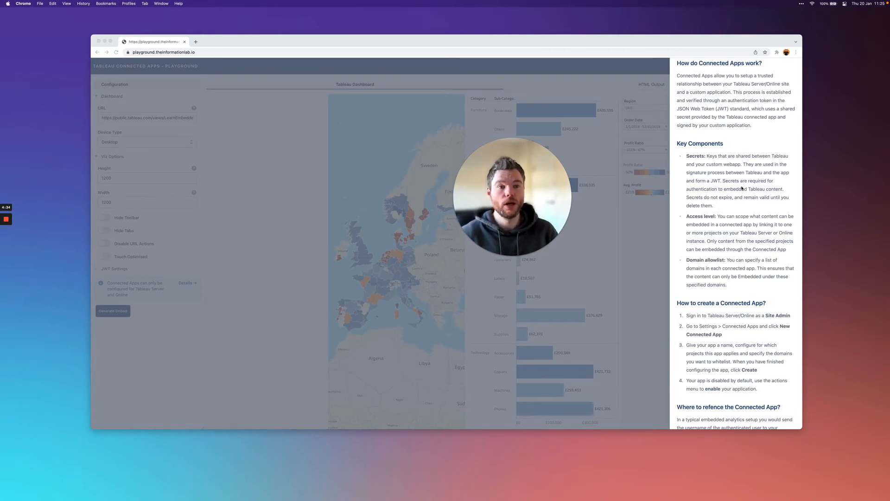
mouse_move(287, 9)
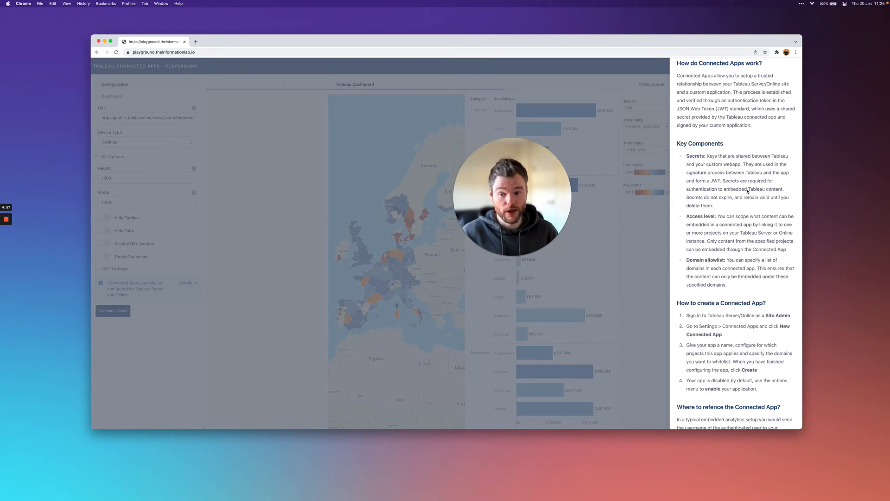
Scroll down through the Connected Apps guide panel
scroll(down, 3)
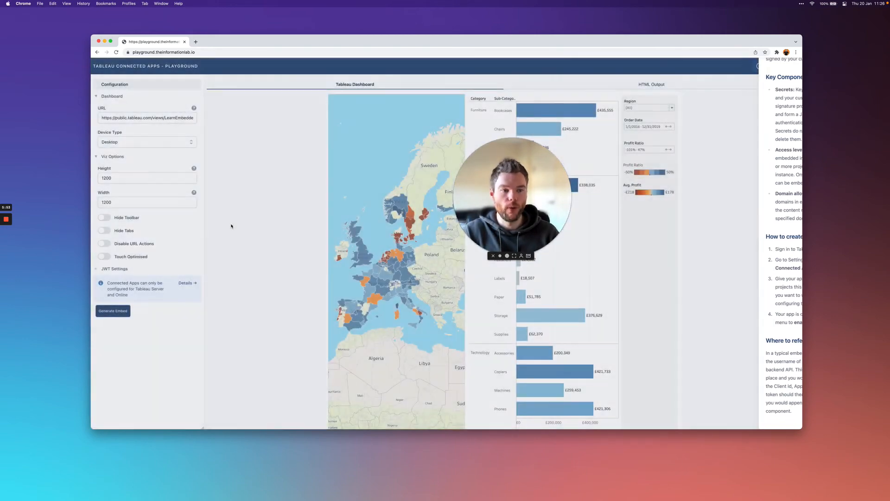
click(651, 85)
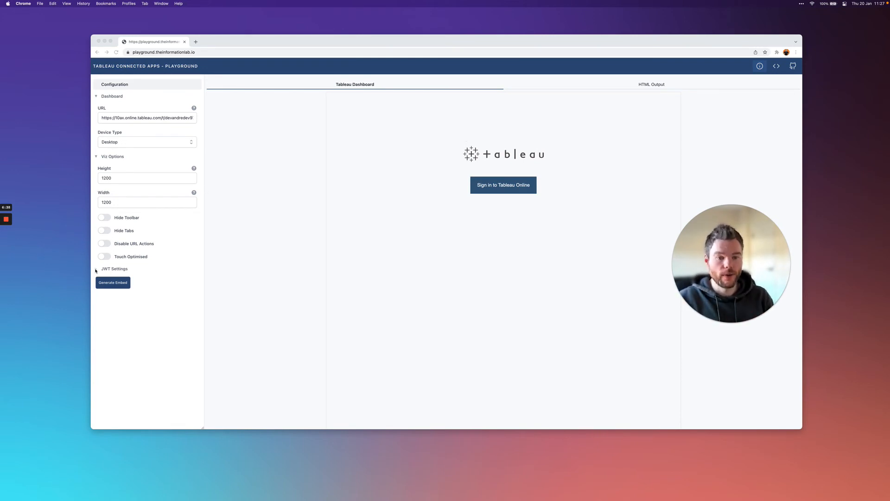
click(115, 269)
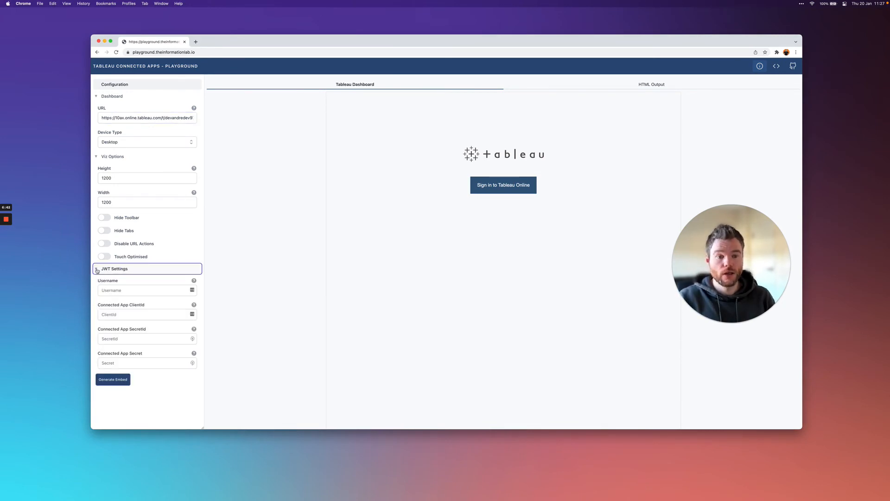
click(146, 290)
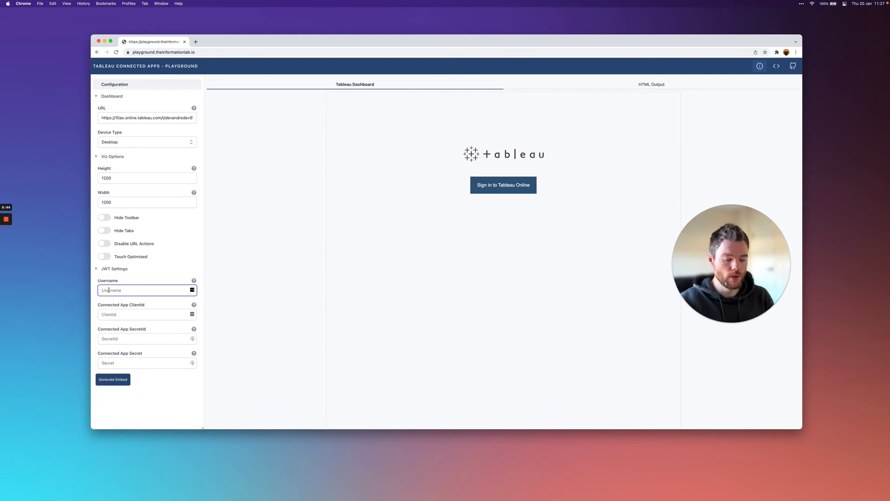
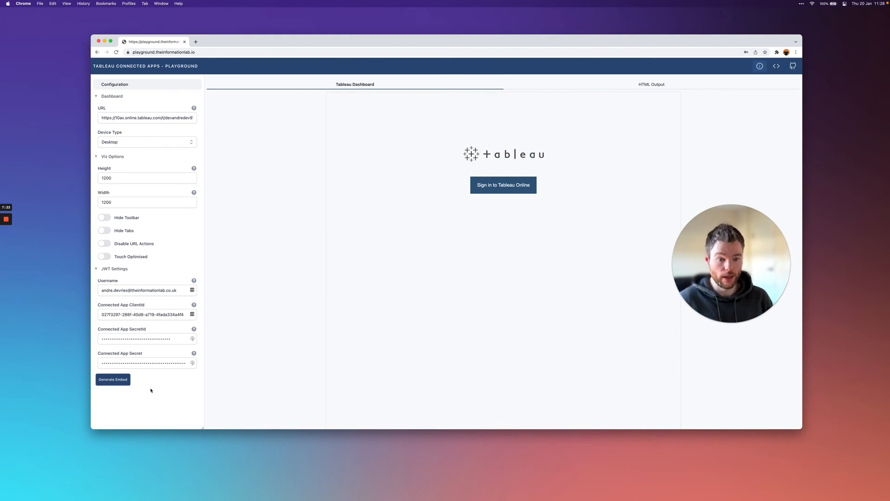
click(113, 378)
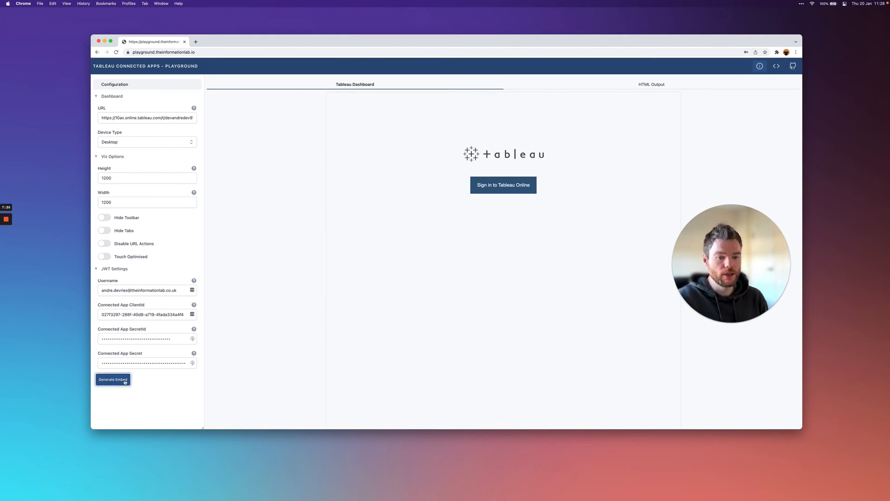
Re-request the embed so the Account Tracking dashboard renders in the preview
click(113, 379)
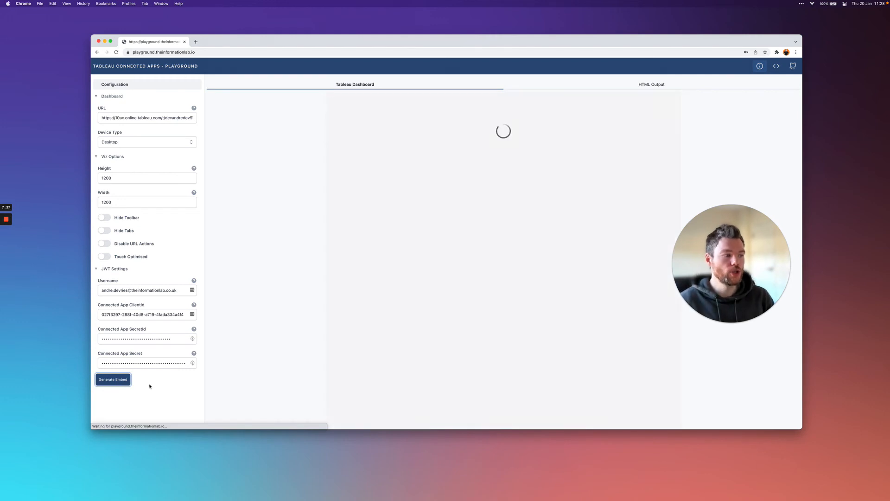
click(113, 379)
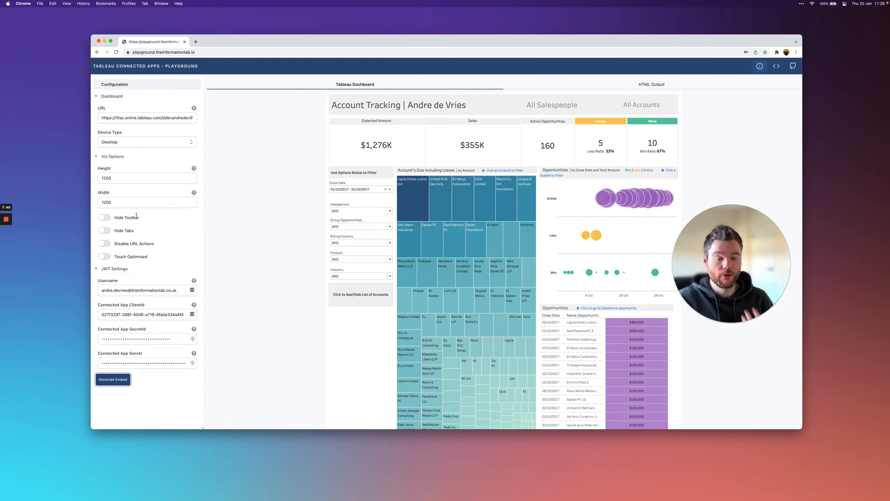
Set the embed height to 800 and switch on Hide Toolbar
click(147, 178)
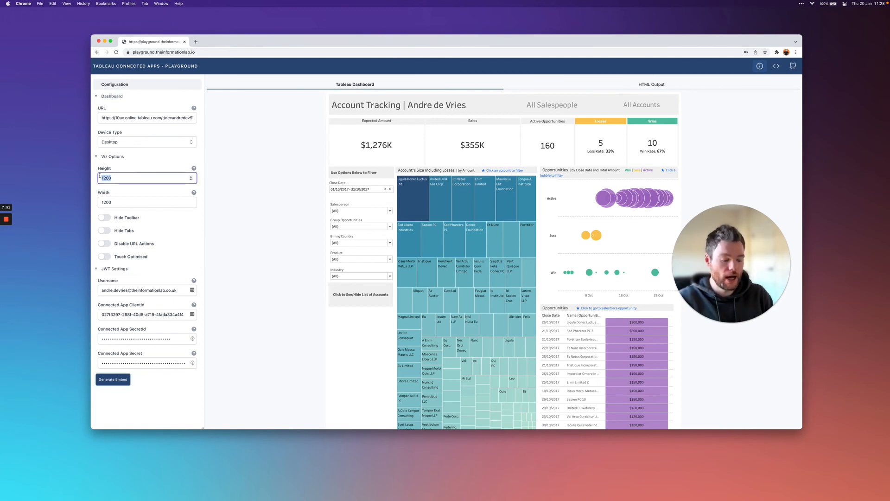
text(800)
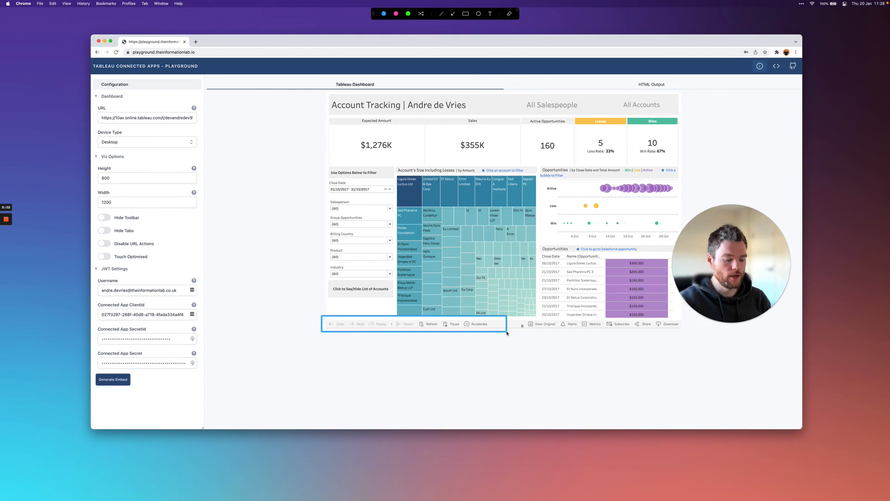
mouse_move(229, 193)
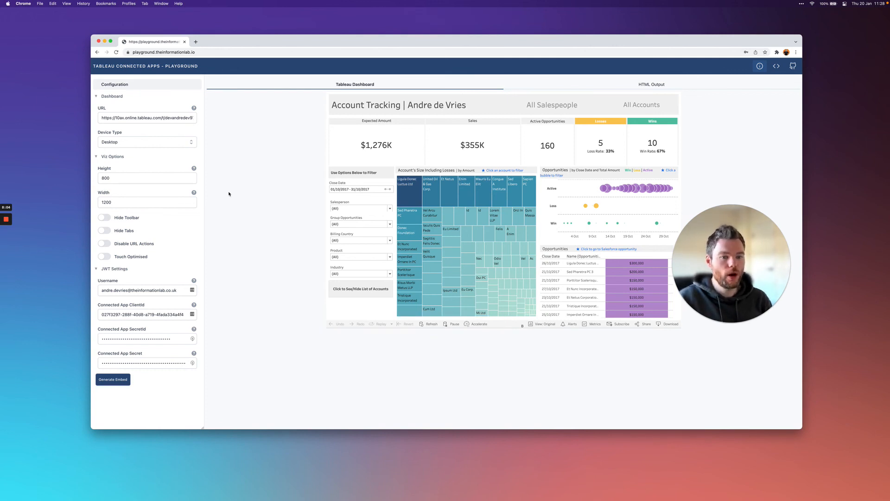
click(105, 217)
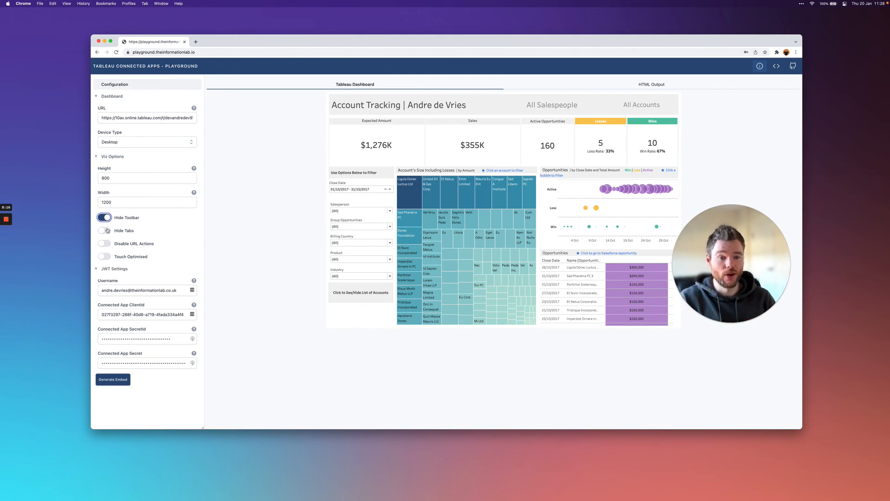
Switch on Hide Tabs and keep the device type as Desktop
click(105, 230)
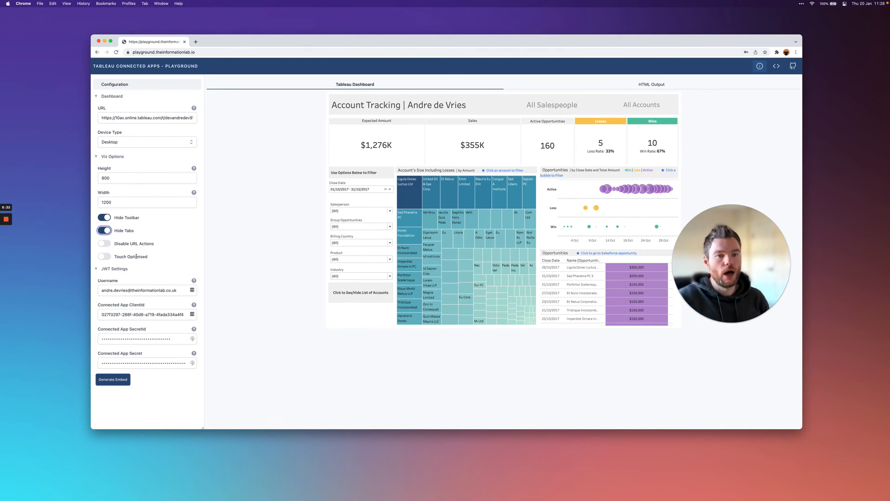
click(147, 142)
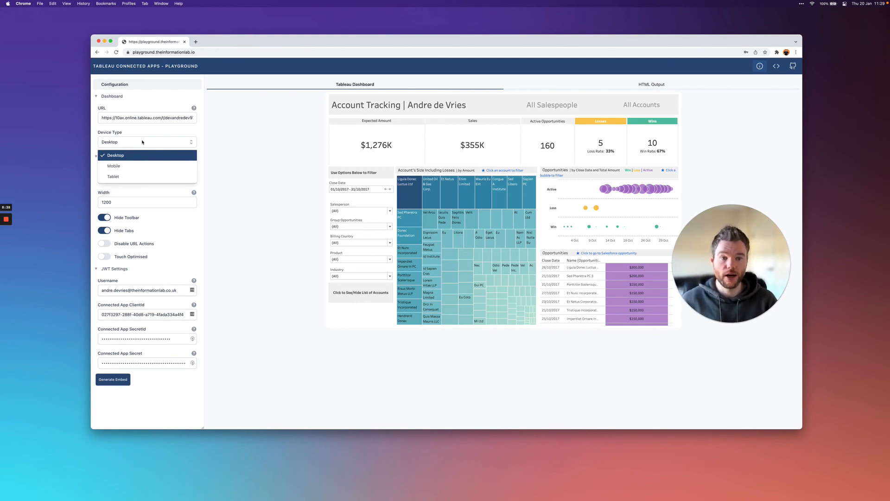
click(117, 155)
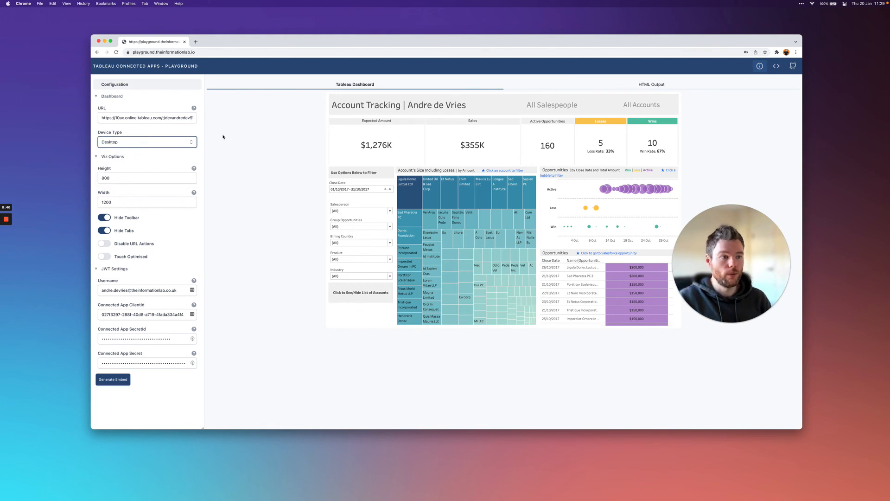
click(651, 85)
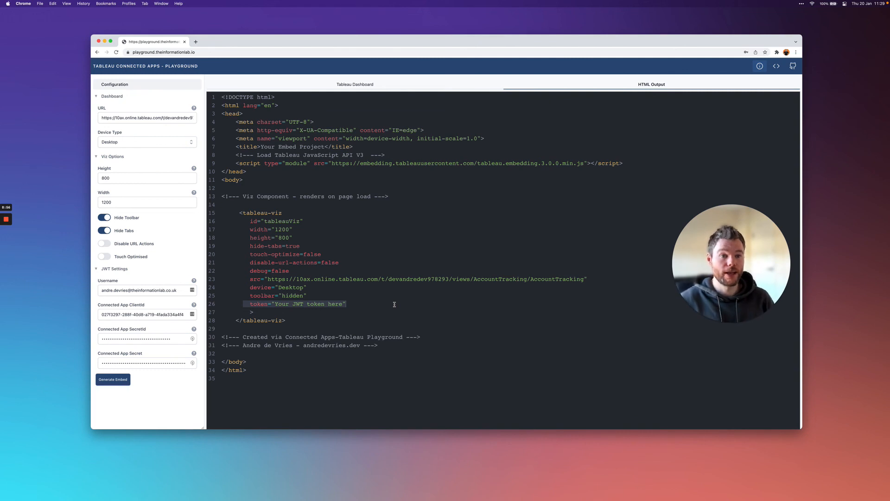
click(355, 84)
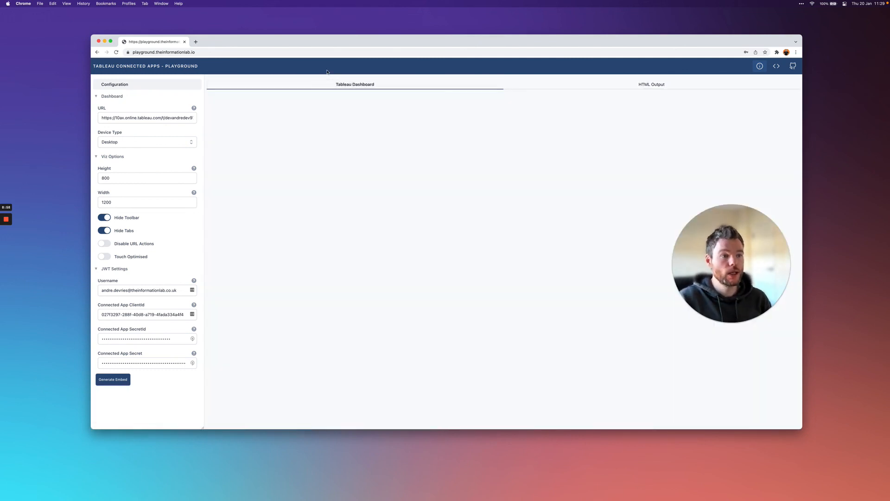
click(112, 380)
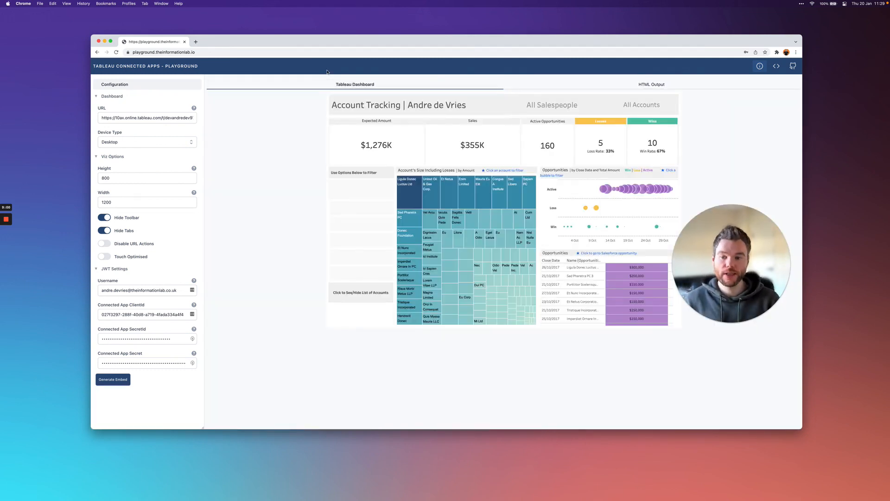